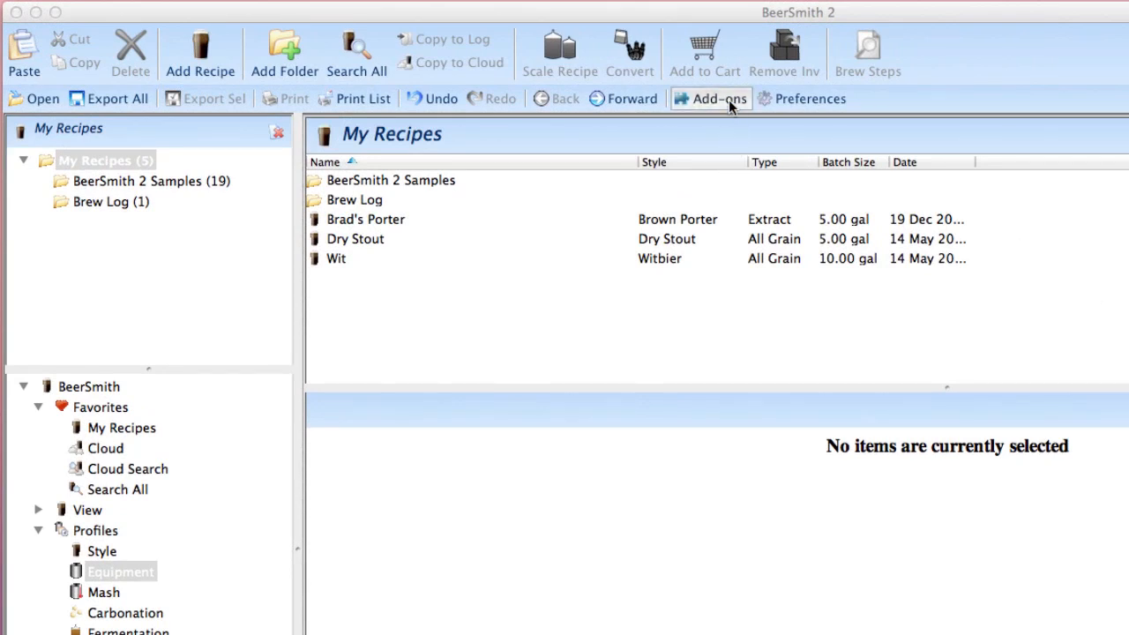
# Step: Open the Add-ons manager from the toolbar to see the empty installed list
pyautogui.click(711, 98)
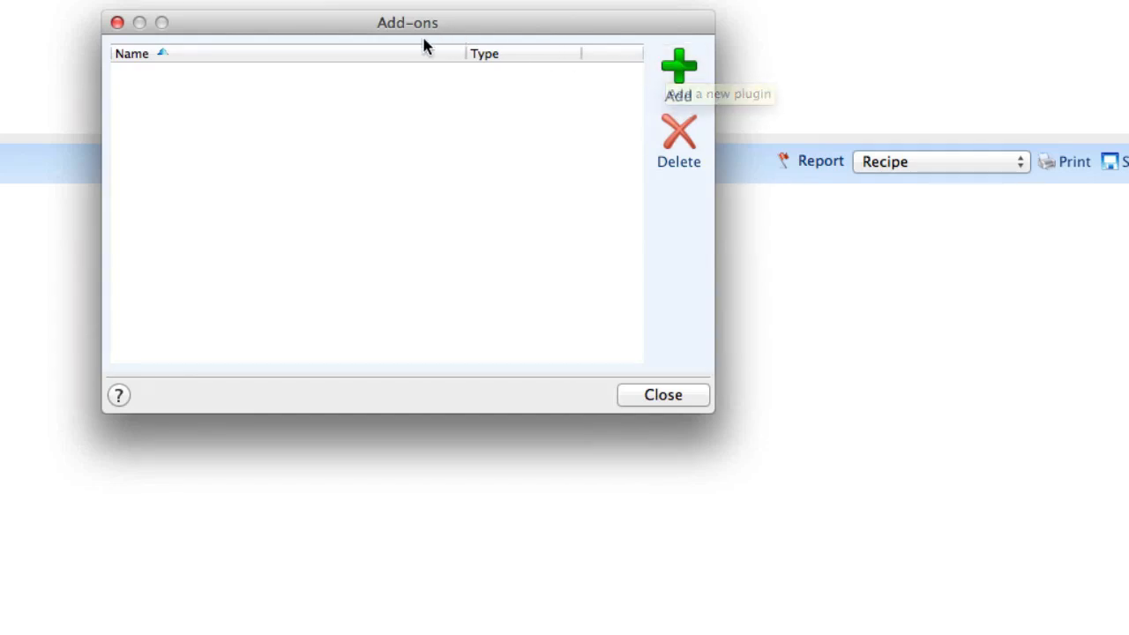
pyautogui.moveTo(678, 75)
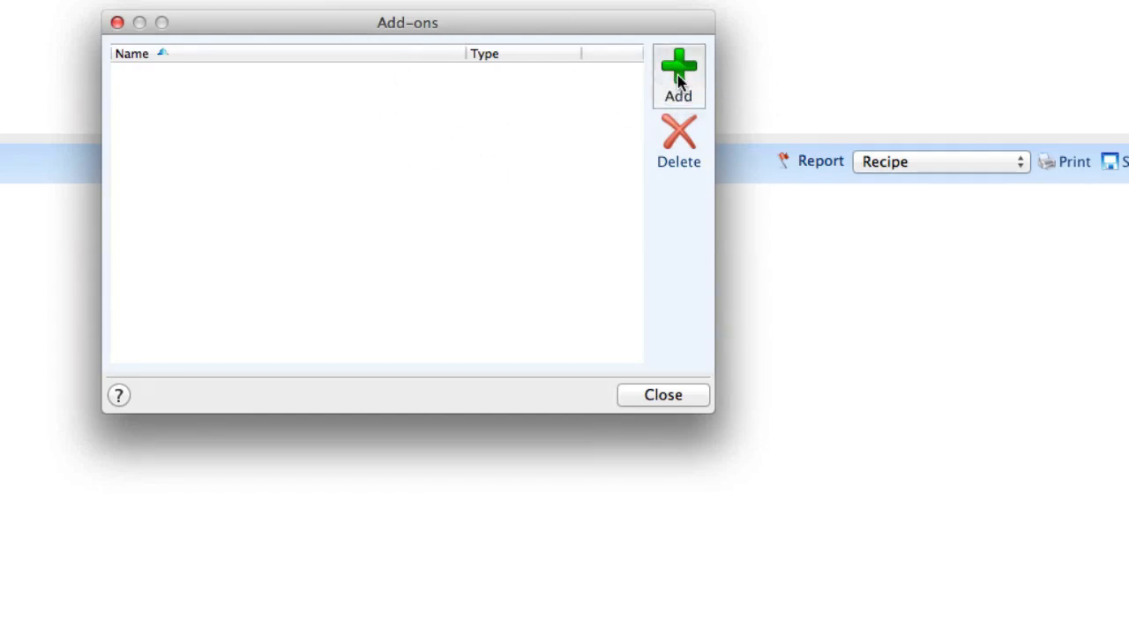
pyautogui.moveTo(678, 75)
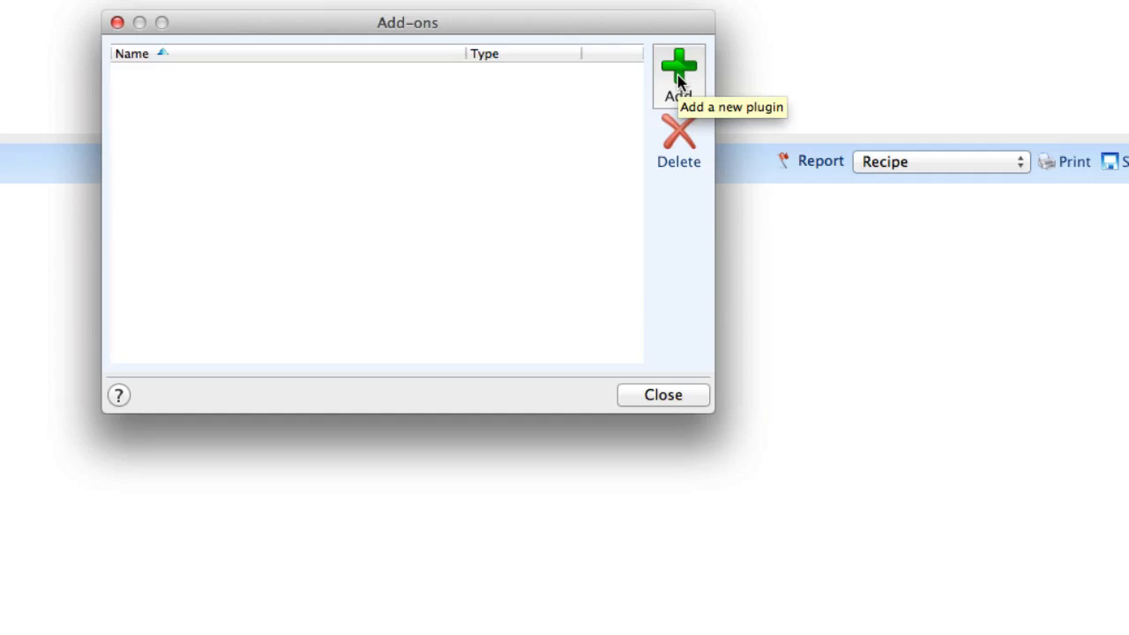
# Step: Install the 'BeerSmith – Dry Stouts (8 recipes)' add-on and acknowledge the confirmation
pyautogui.click(678, 75)
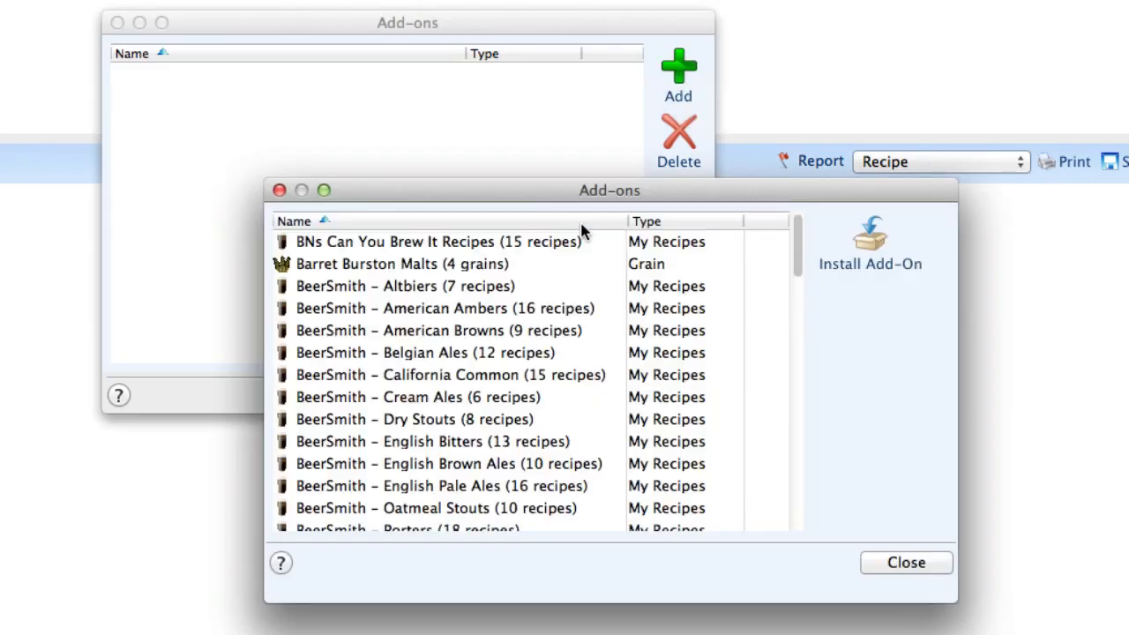
pyautogui.scroll(-3)
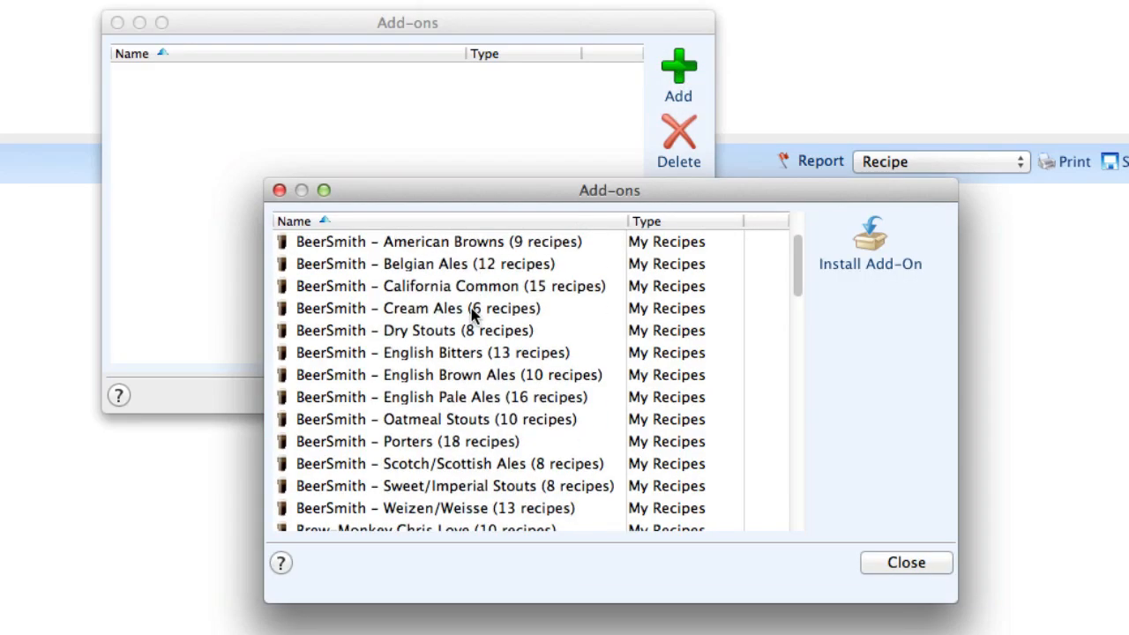
pyautogui.moveTo(482, 342)
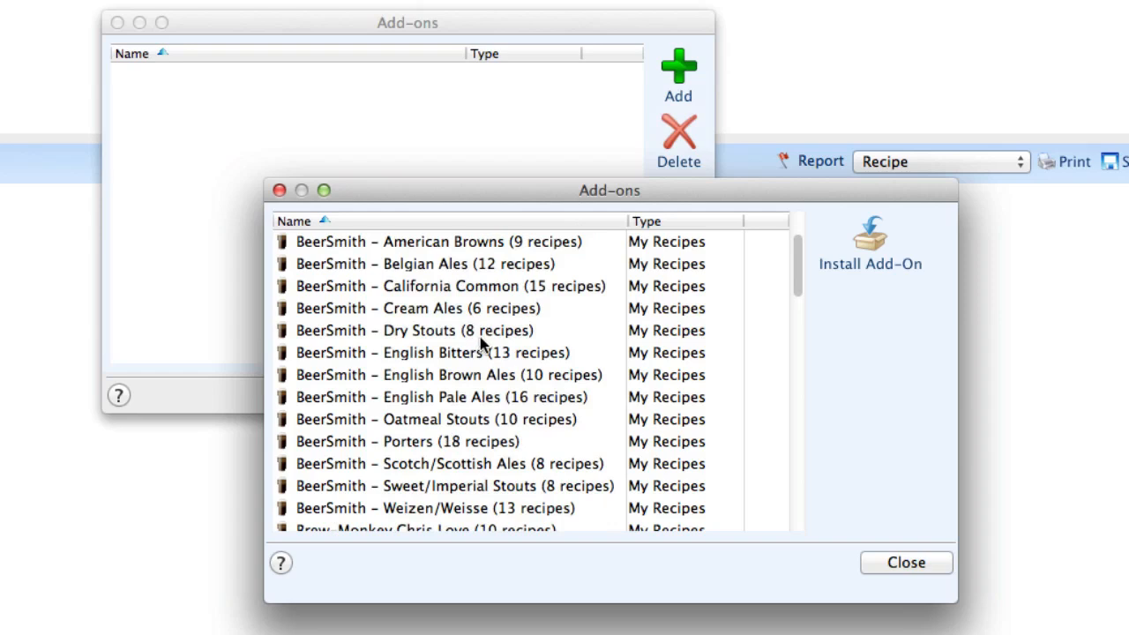
pyautogui.click(415, 330)
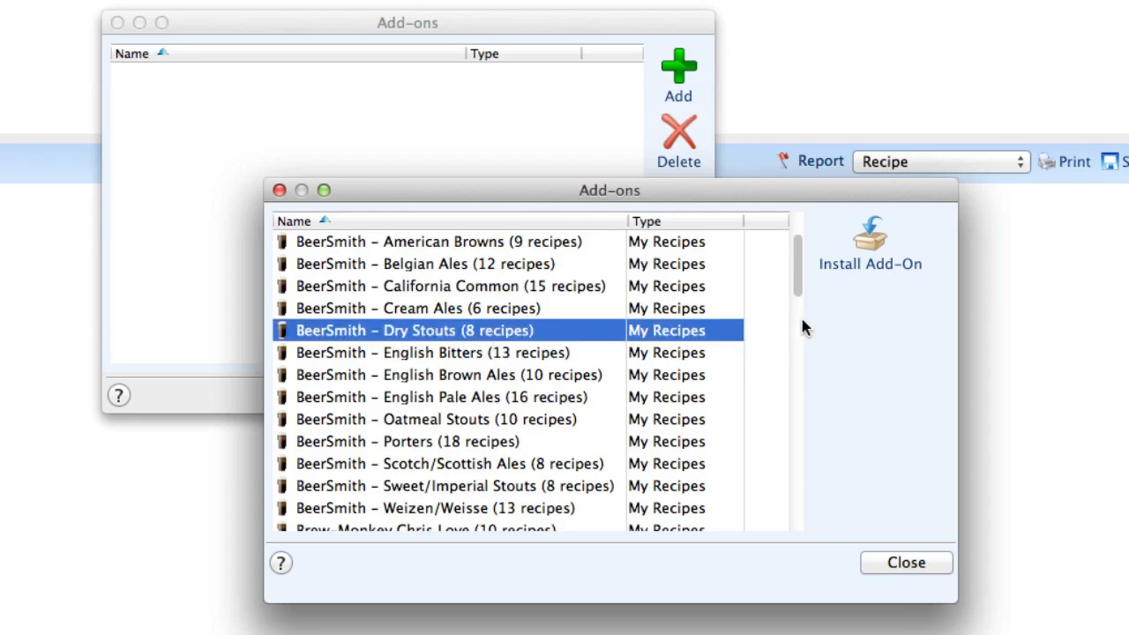
pyautogui.moveTo(869, 238)
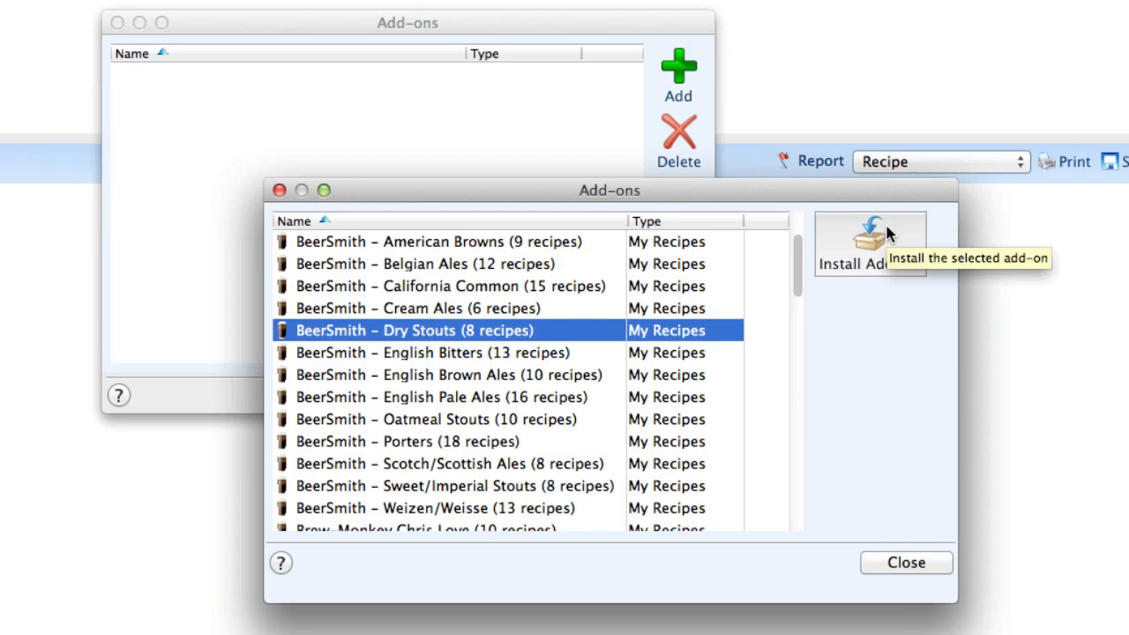
pyautogui.click(869, 242)
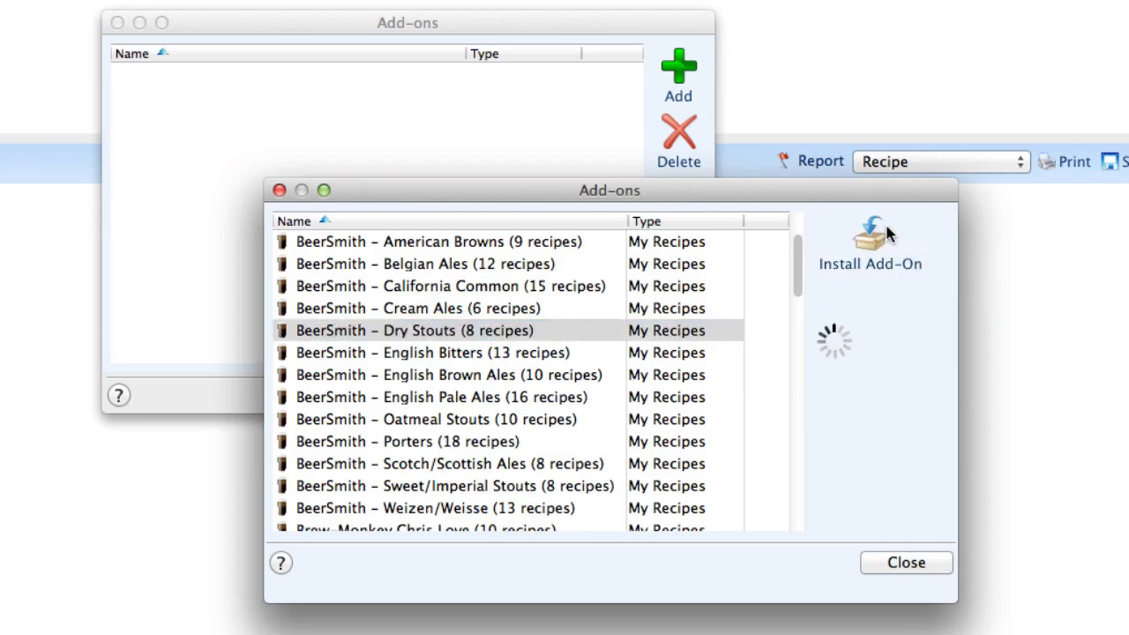
pyautogui.click(869, 236)
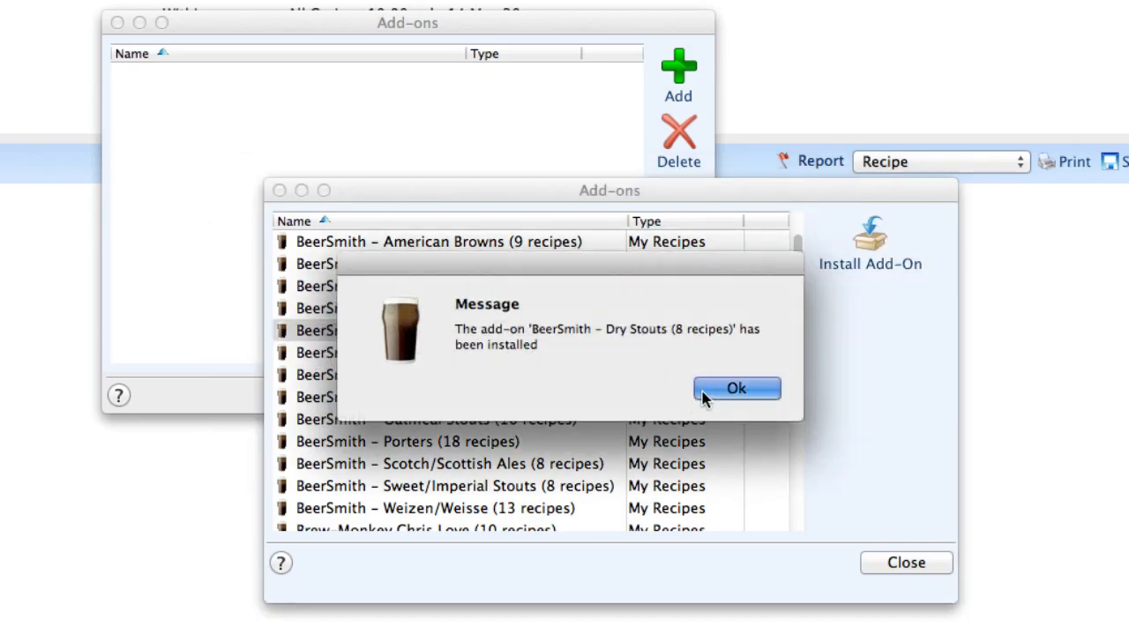
pyautogui.click(736, 388)
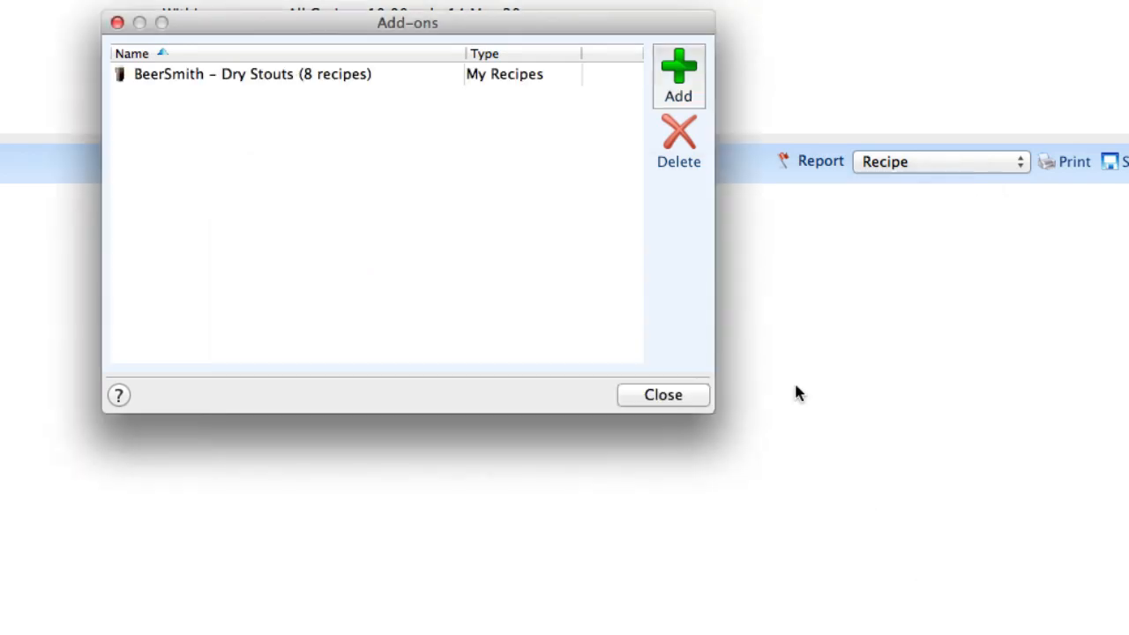
pyautogui.moveTo(619, 311)
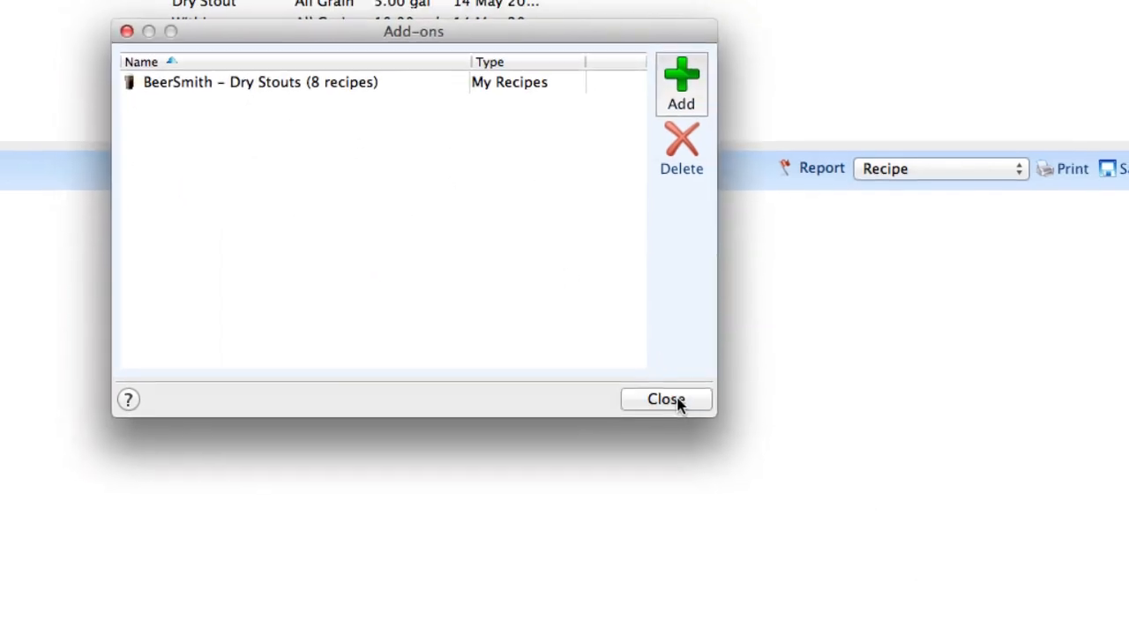
# Step: Close Add-ons, browse the Dry Stouts archive folder and preview Culver City Stout
pyautogui.click(666, 398)
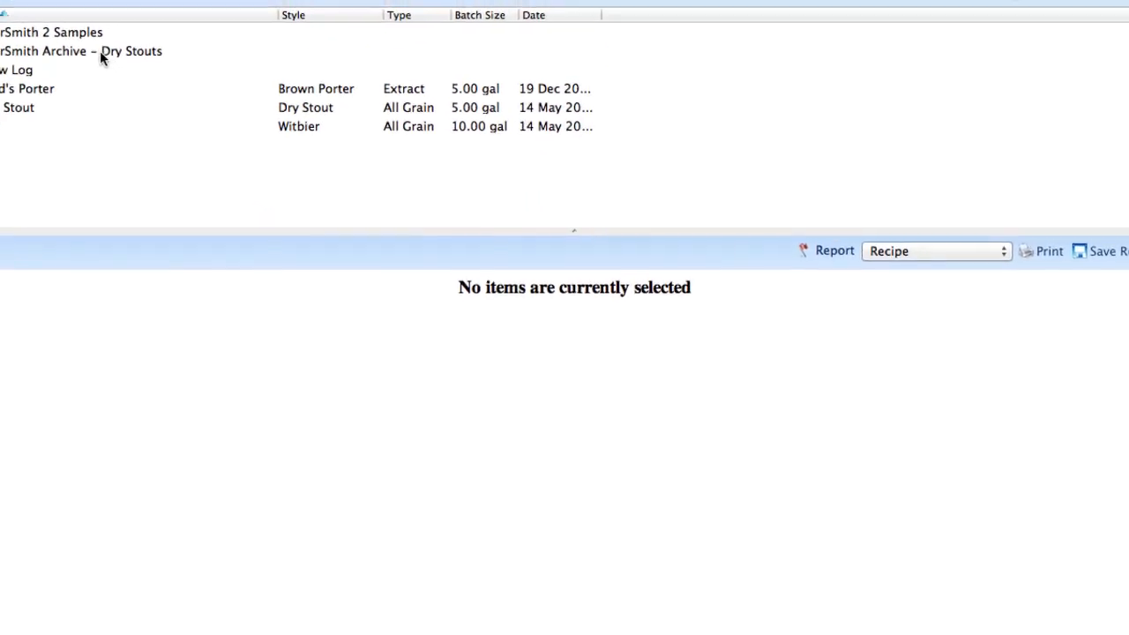
pyautogui.click(106, 83)
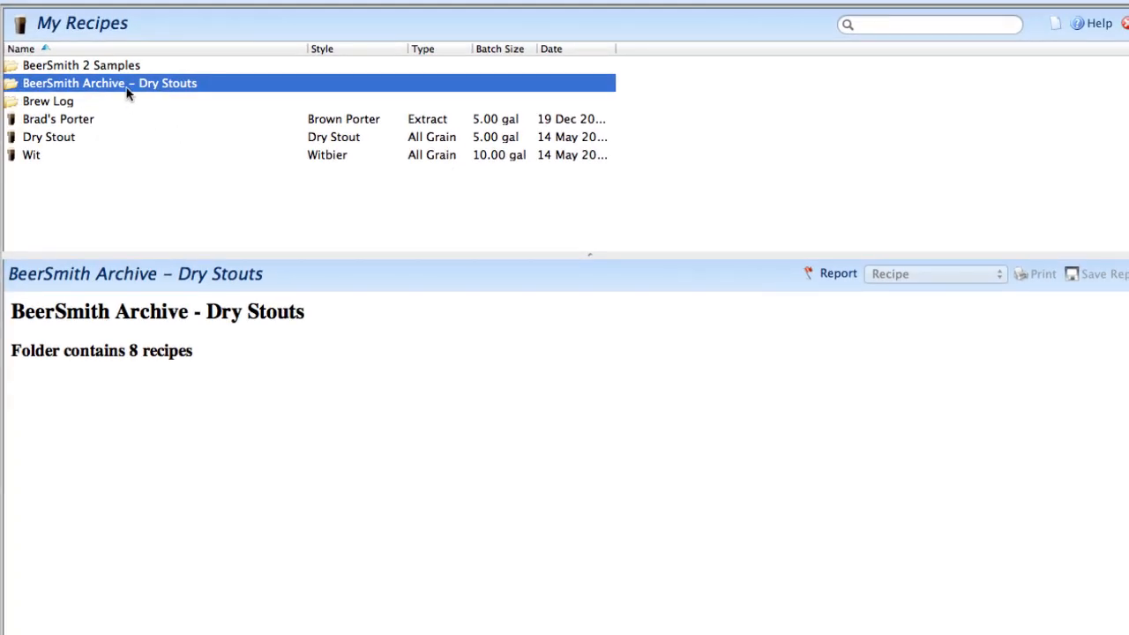
pyautogui.doubleClick(109, 83)
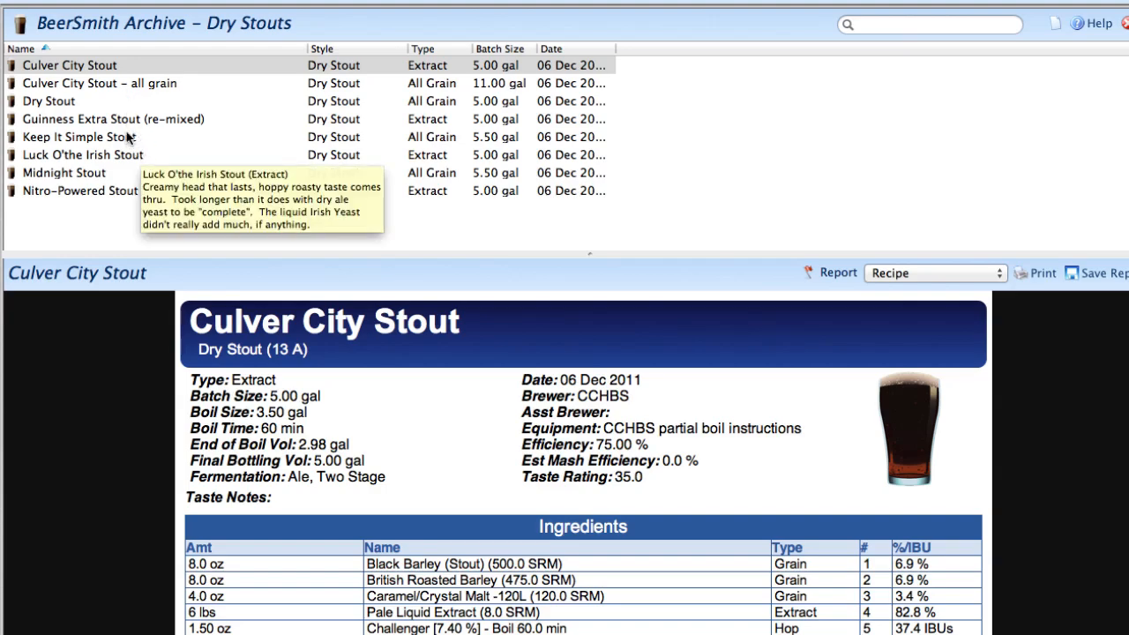
pyautogui.click(113, 118)
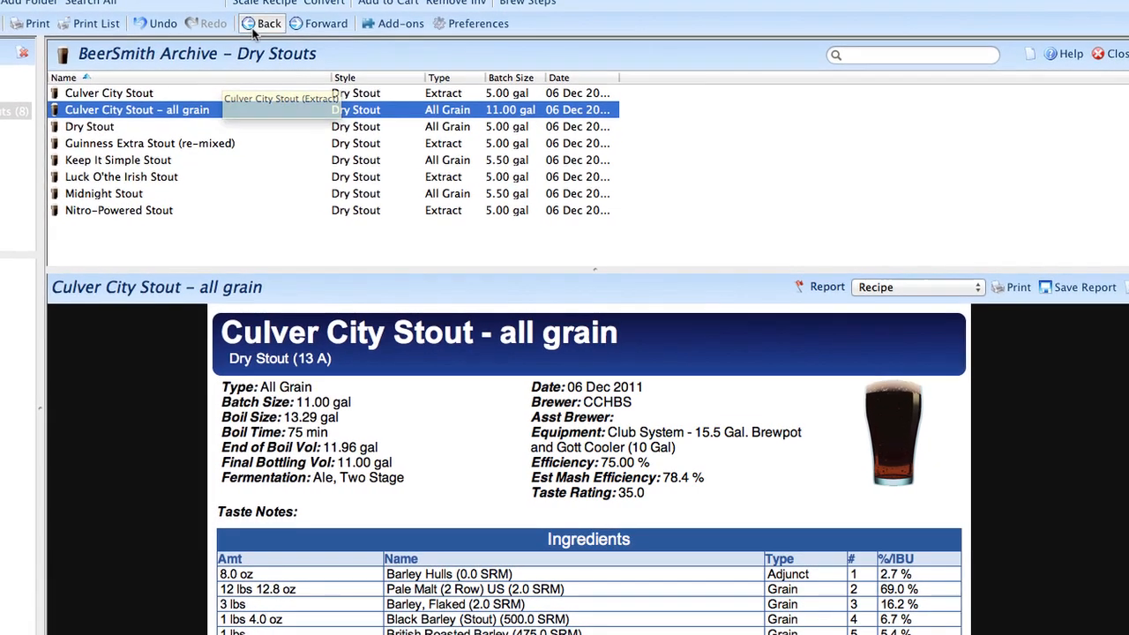
pyautogui.click(261, 23)
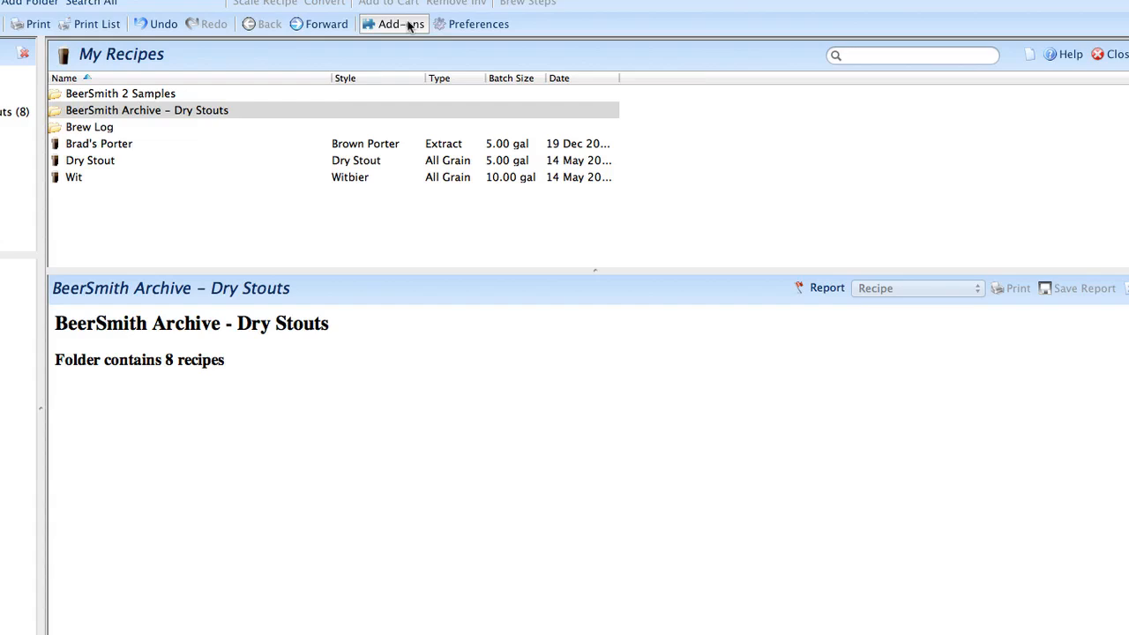
# Step: Reopen Add-ons and install the Briess Malts (66 grains) add-on, confirming the message
pyautogui.click(393, 24)
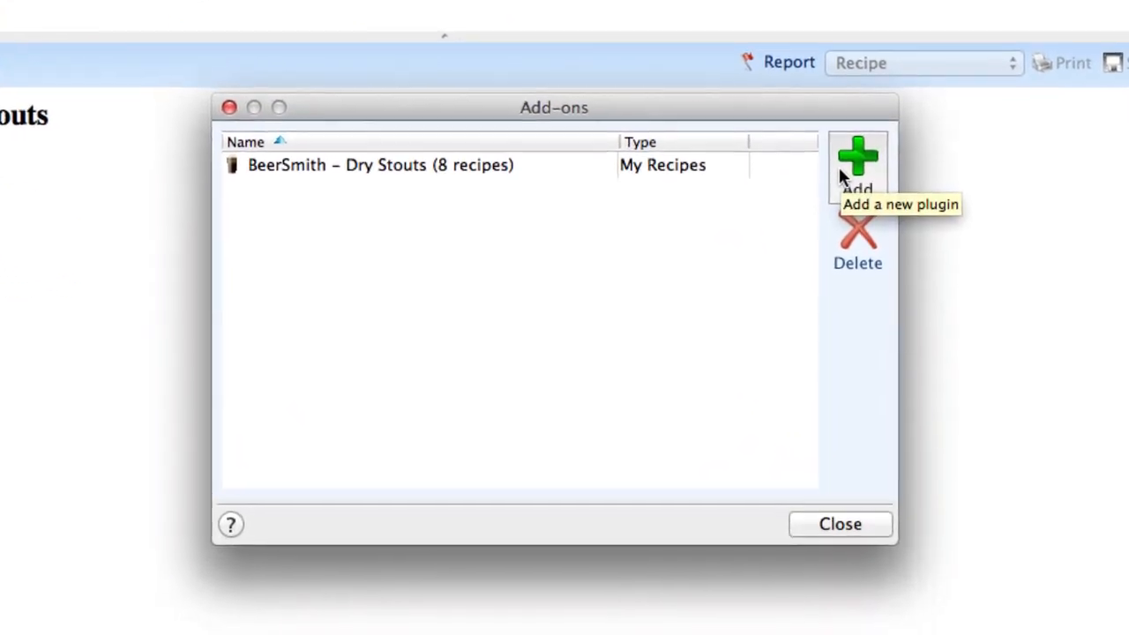
pyautogui.click(856, 159)
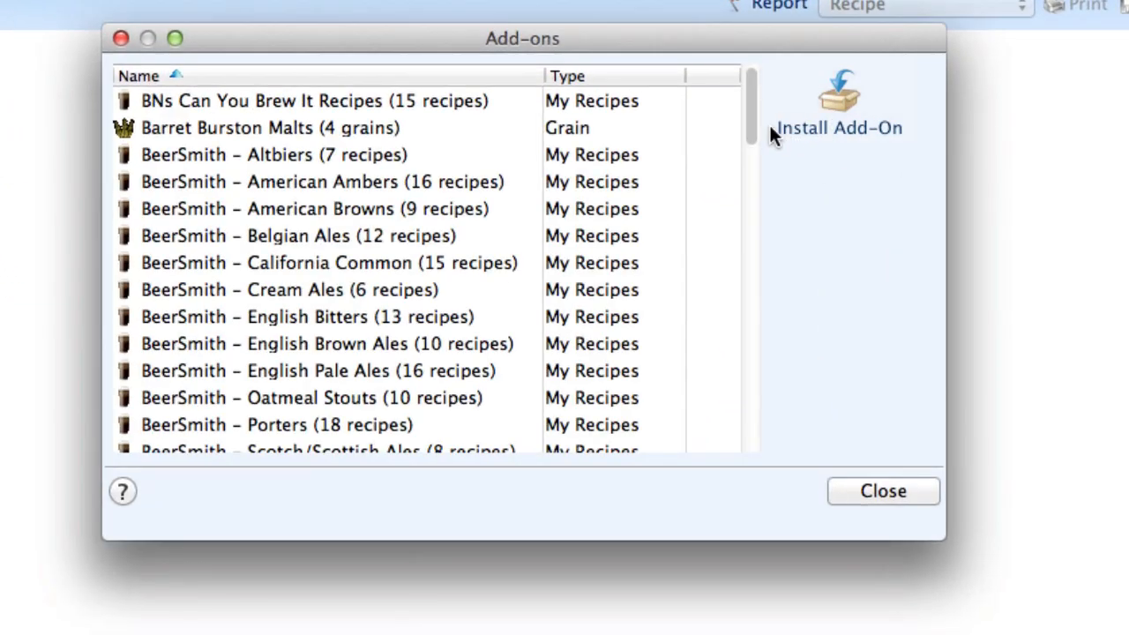
pyautogui.scroll(-3)
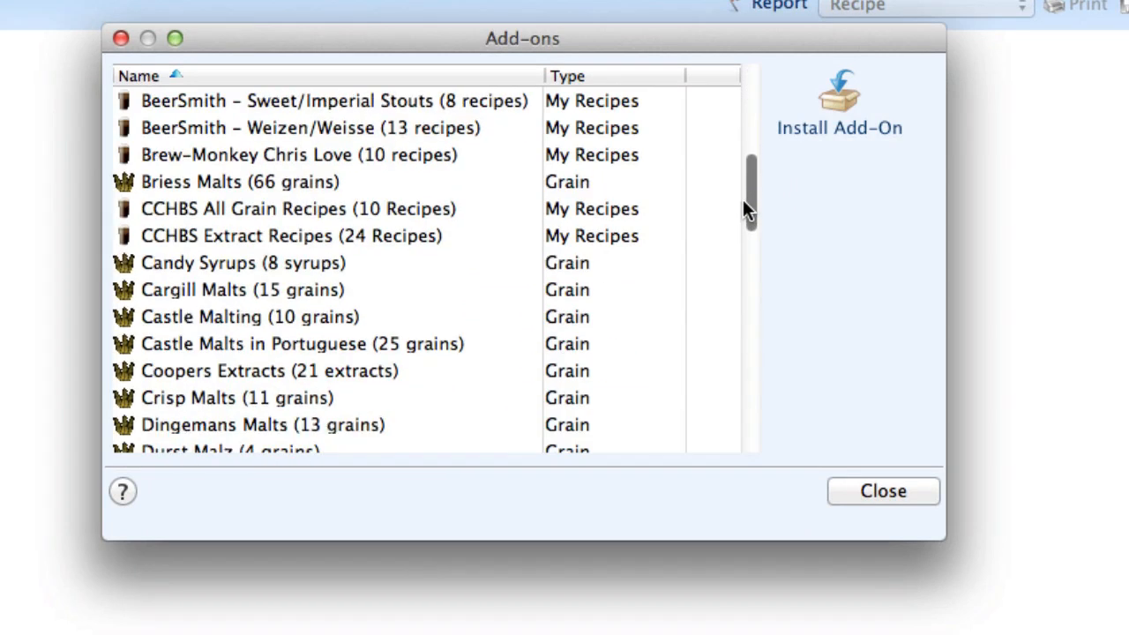
pyautogui.click(238, 182)
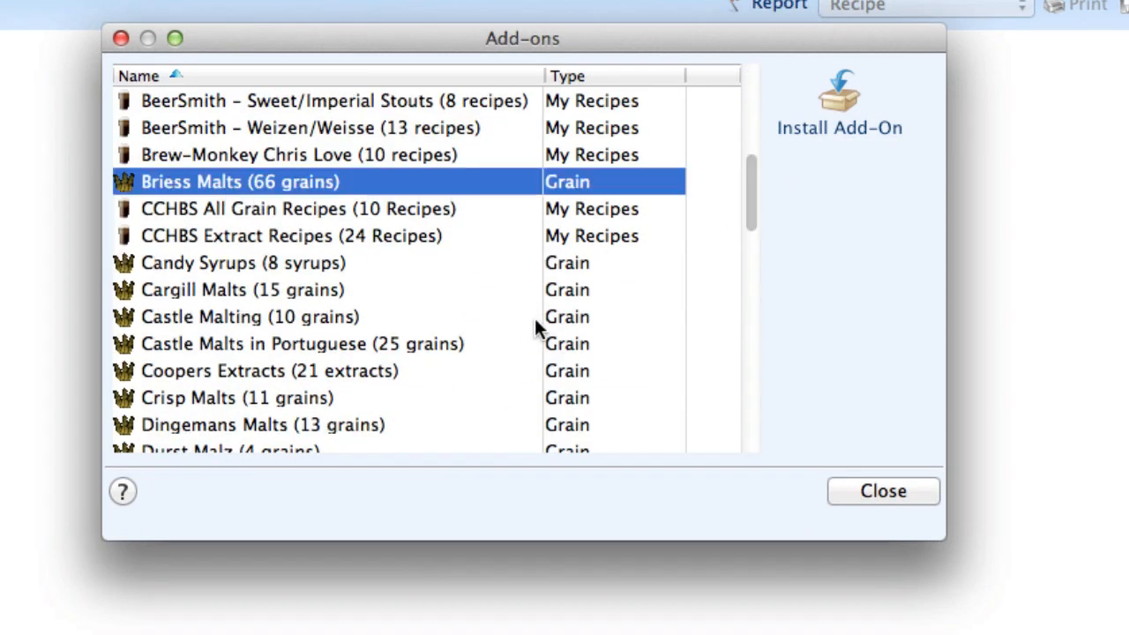
pyautogui.moveTo(774, 300)
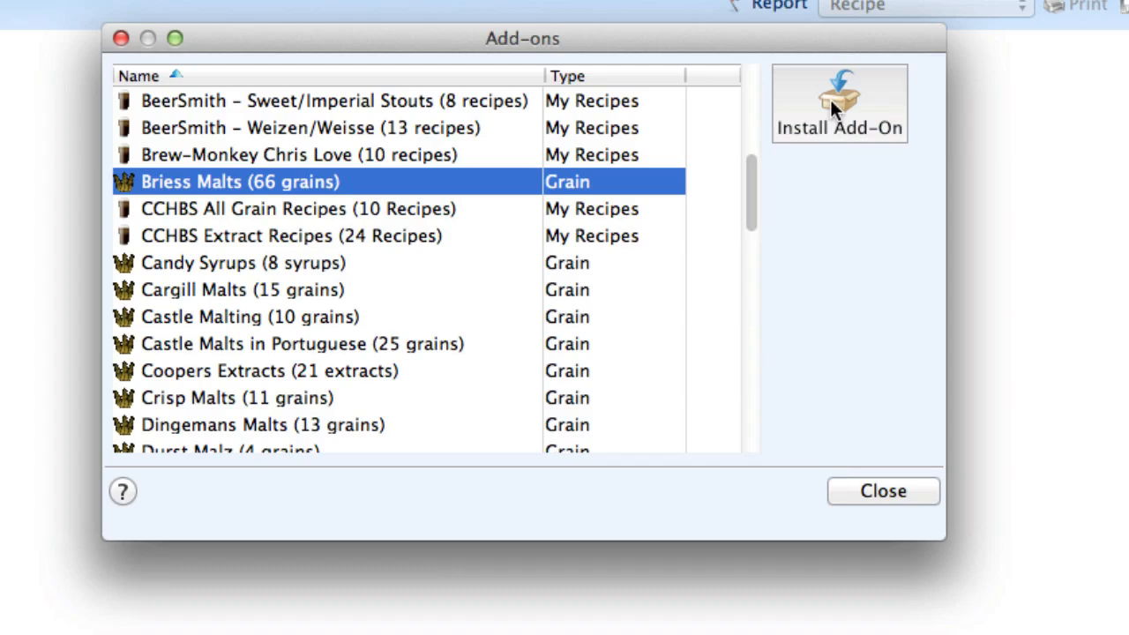
pyautogui.click(839, 103)
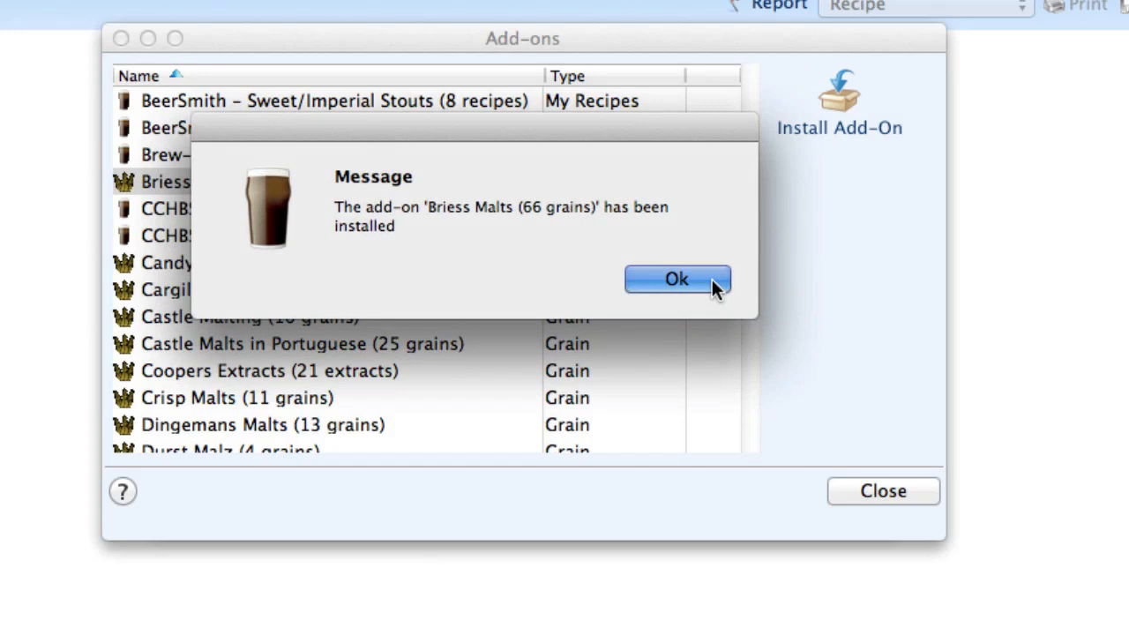
pyautogui.click(676, 279)
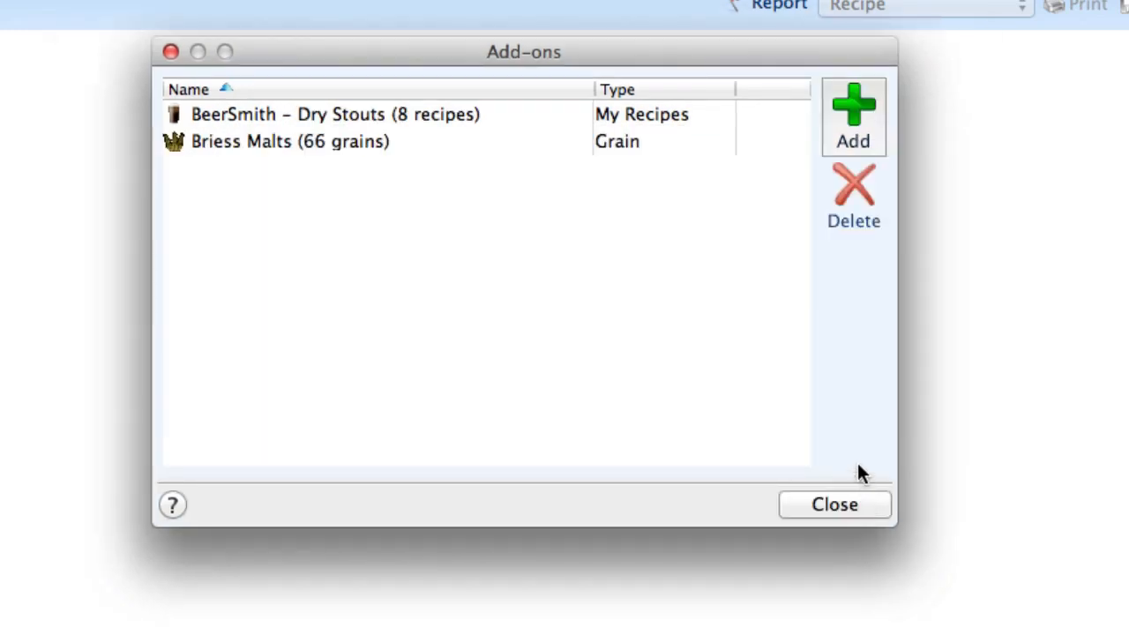
pyautogui.moveTo(838, 469)
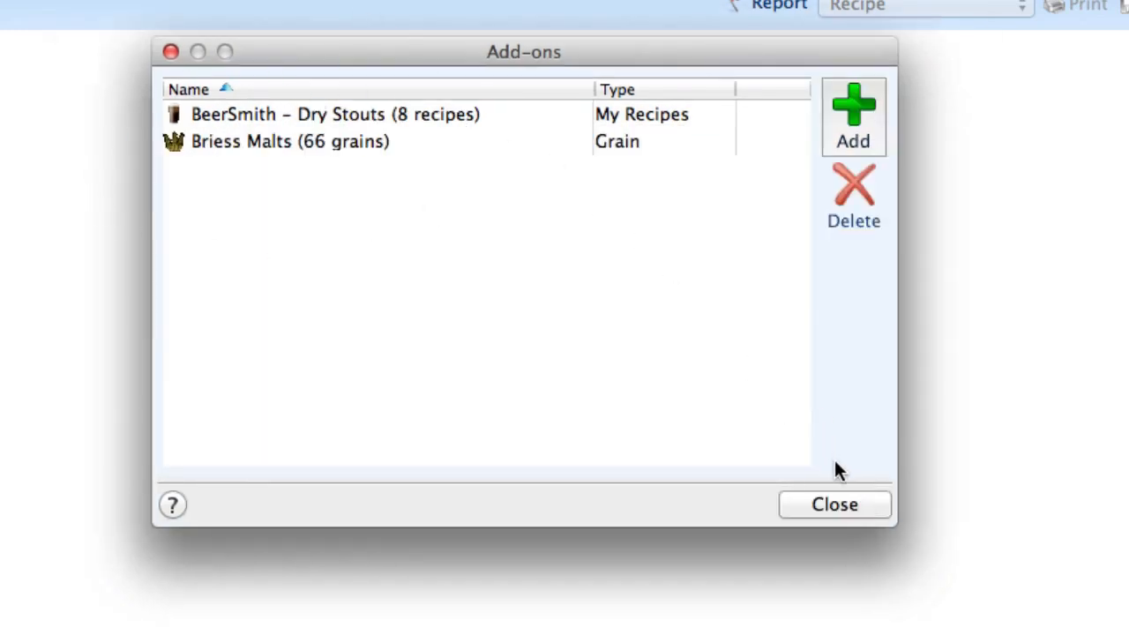
# Step: Close Add-ons, open the Grain list, and view Brewers Malt 2-Row and 6-Row (Briess)
pyautogui.click(834, 503)
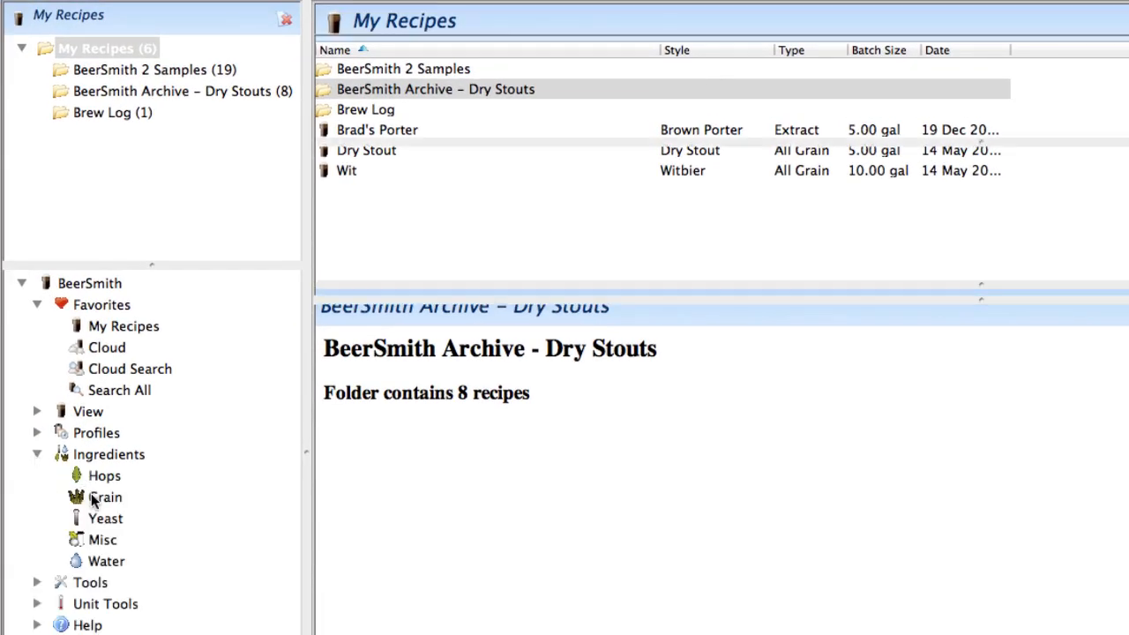
pyautogui.click(105, 496)
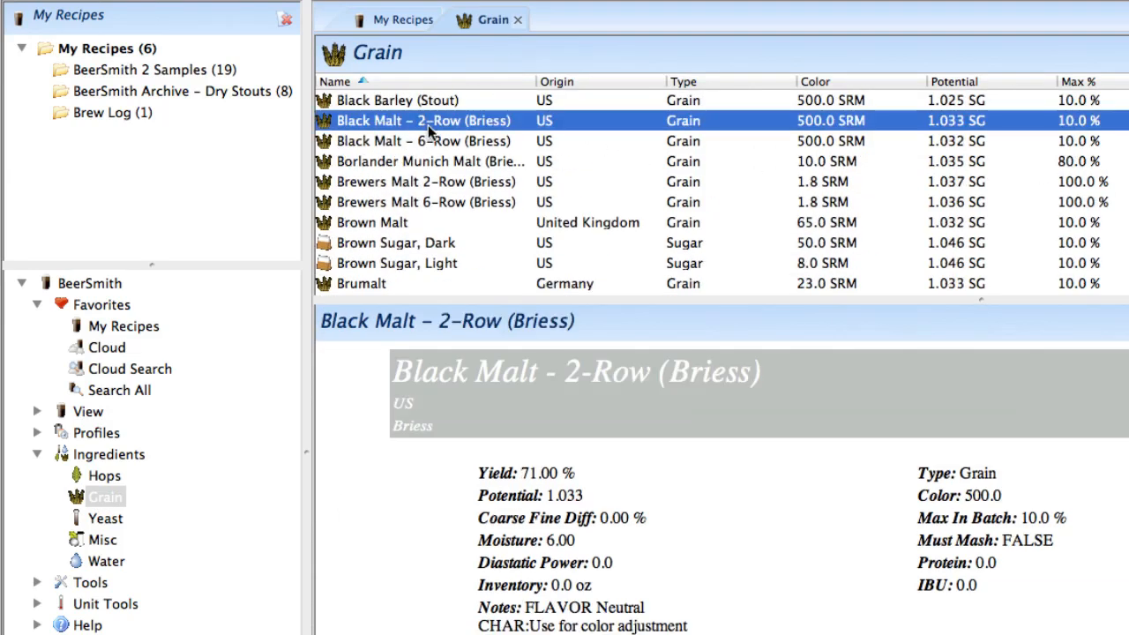
pyautogui.click(427, 182)
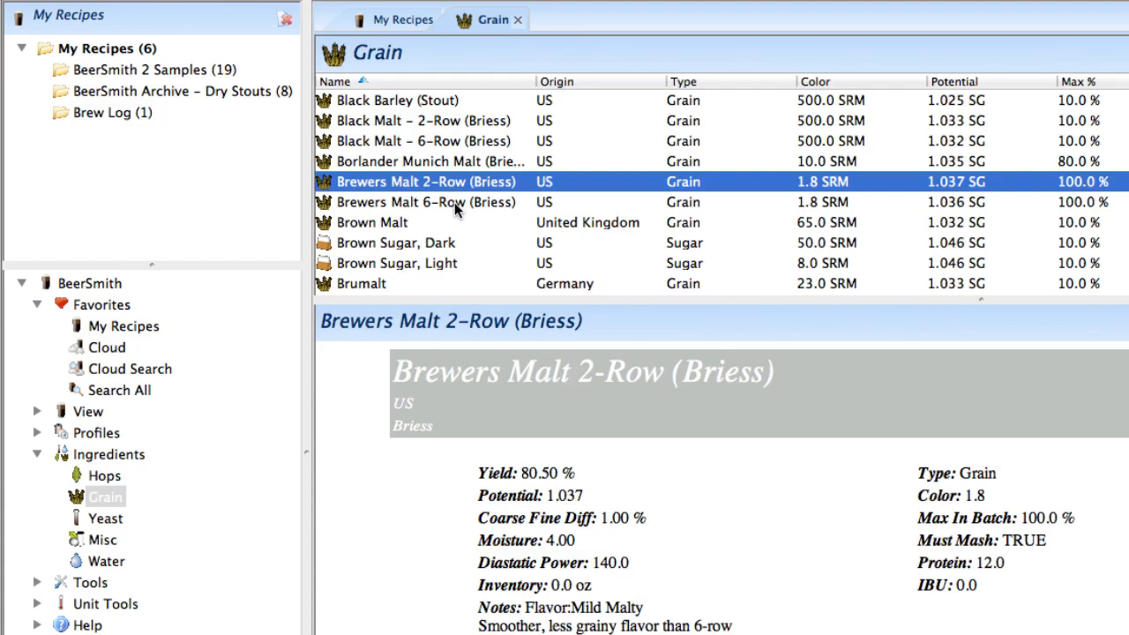
pyautogui.click(426, 202)
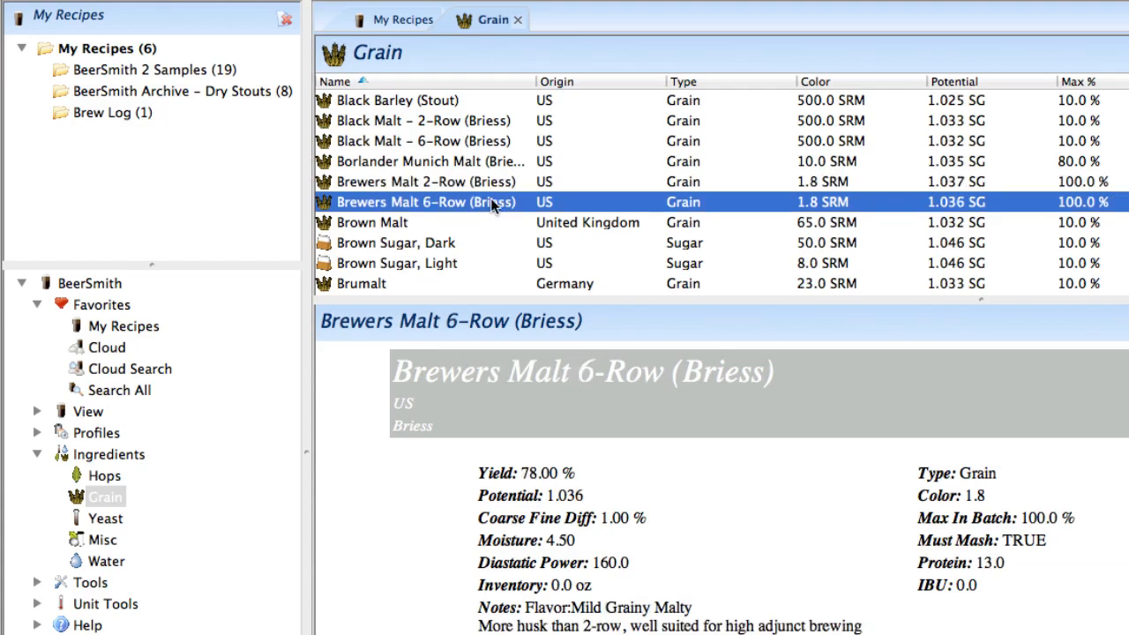